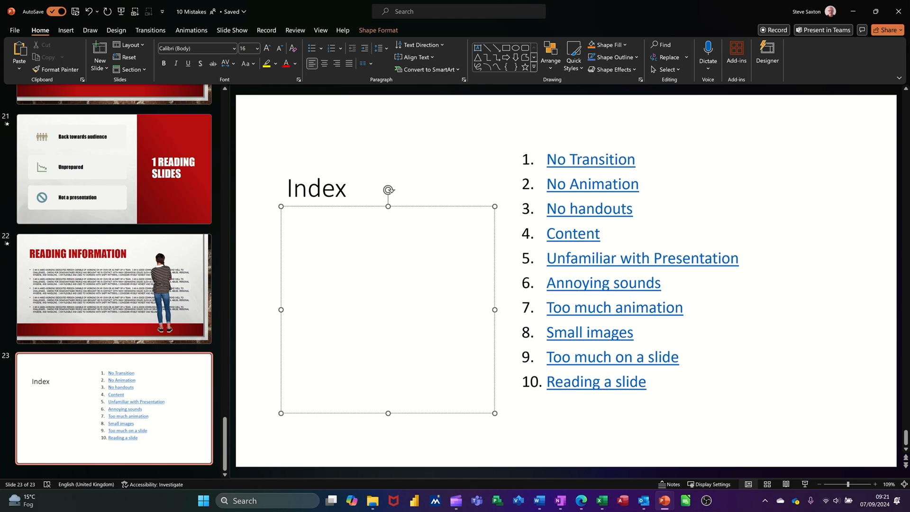
- Test the No Transition link, then return to the Index slide (slide 23)
click(286, 215)
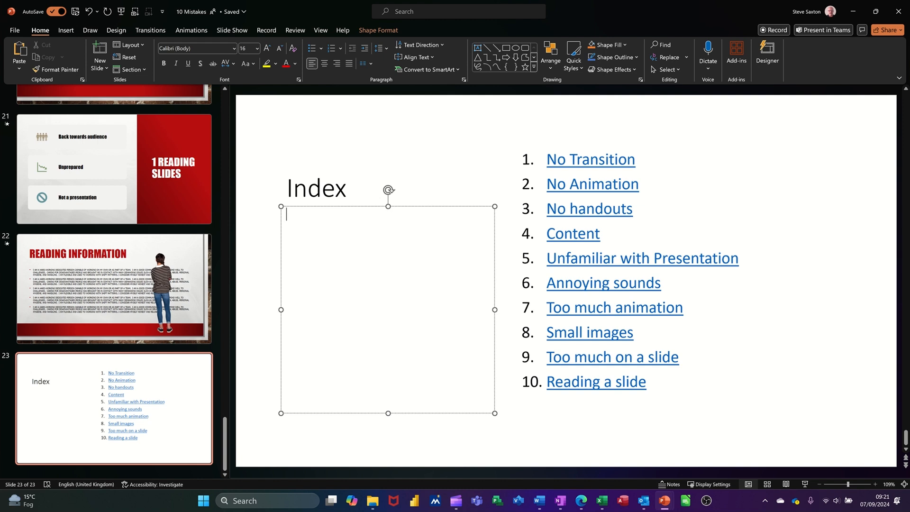
mouse_move(590, 159)
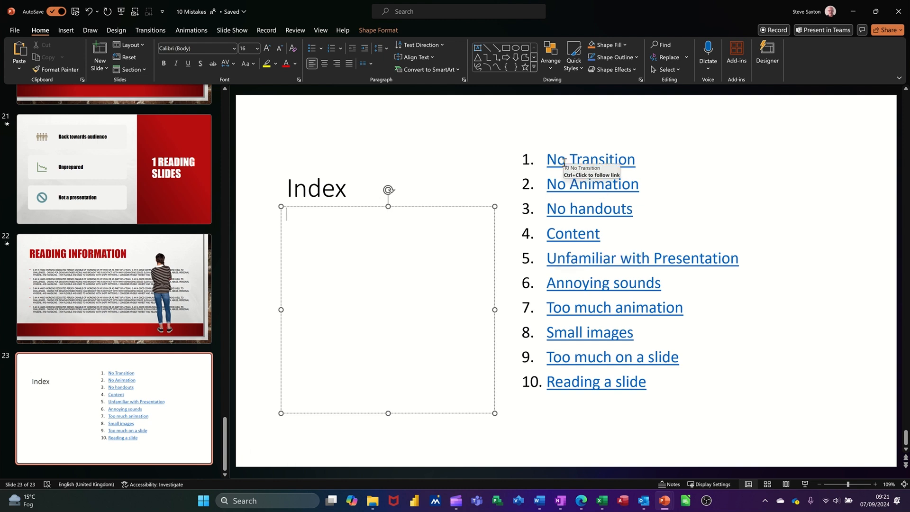
mouse_move(567, 169)
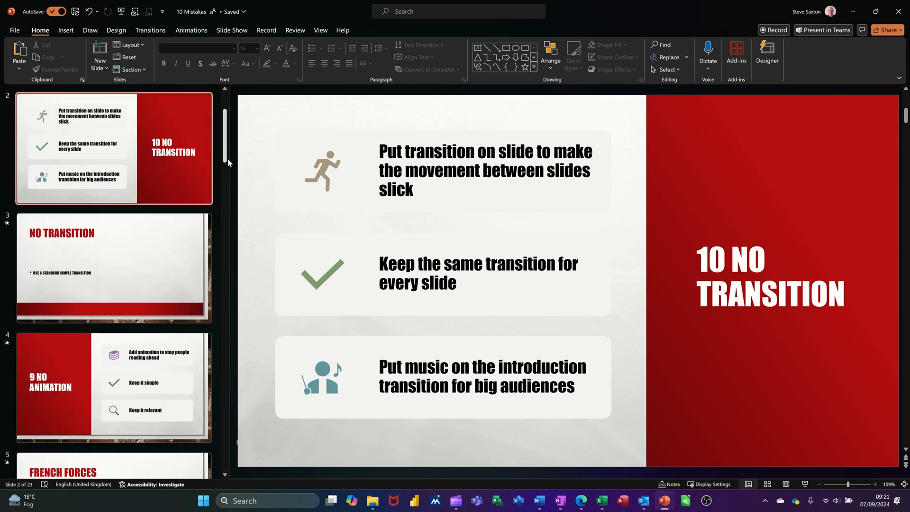
scroll(down, 3)
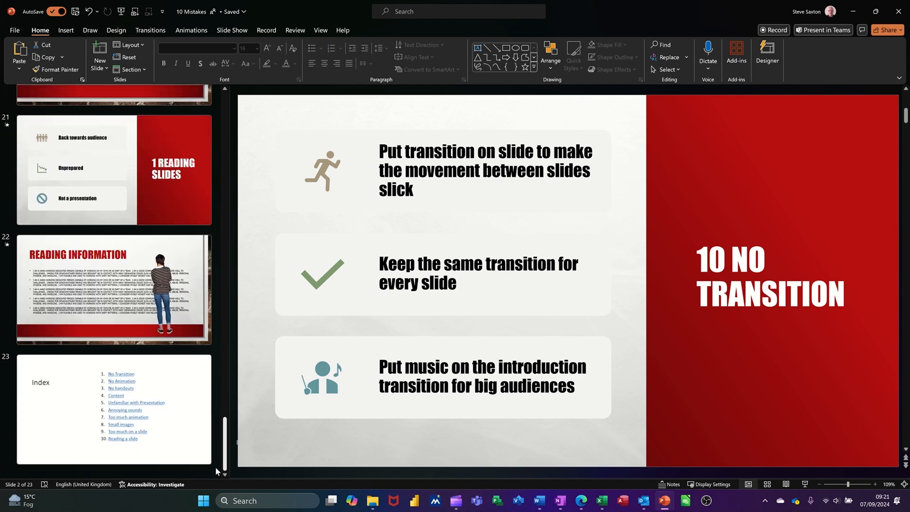
click(113, 409)
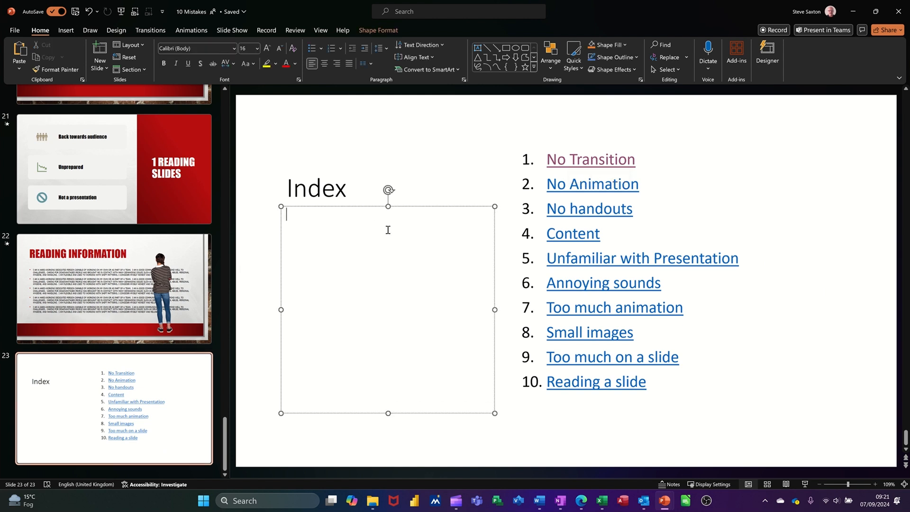
mouse_move(403, 254)
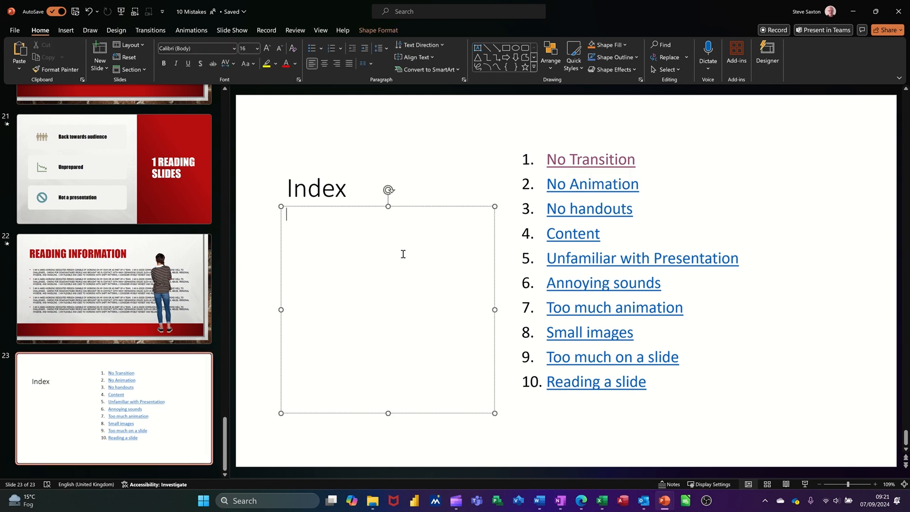
- Type 'Steve' in the empty text box below the Index heading and select it
text(Ste)
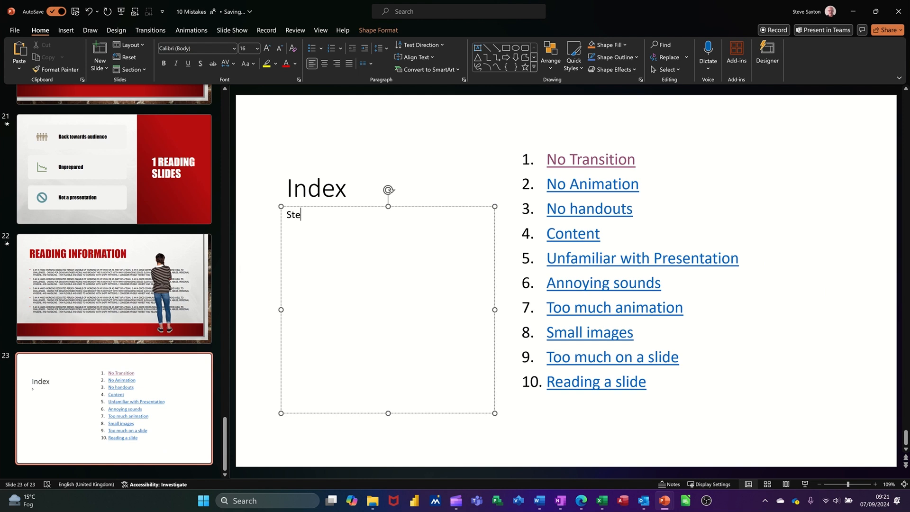
text(ve)
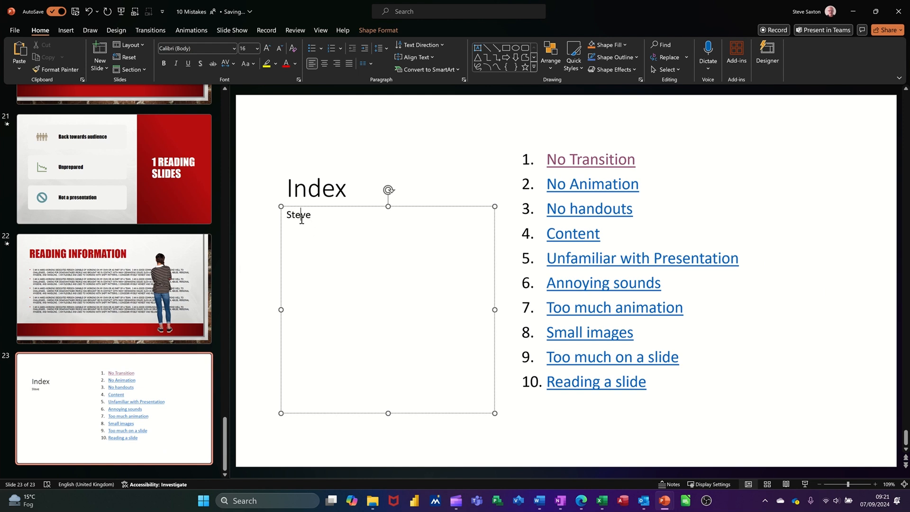
double_click(297, 215)
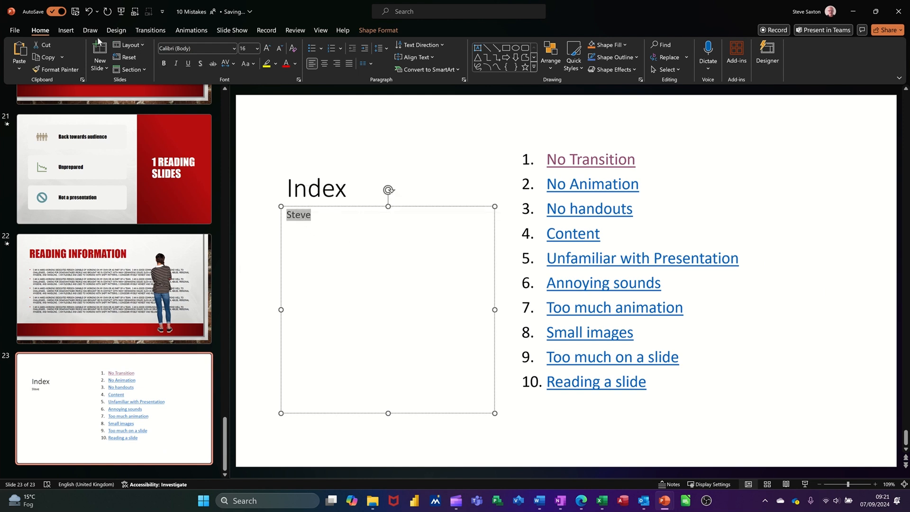
click(65, 30)
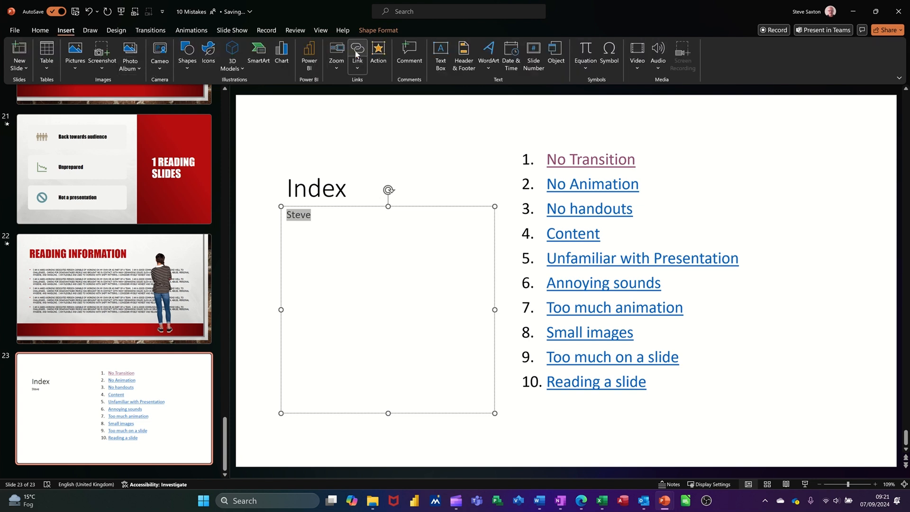
- Link 'Steve' to slide 1, Ten common mistakes, and follow the link to test it
click(357, 53)
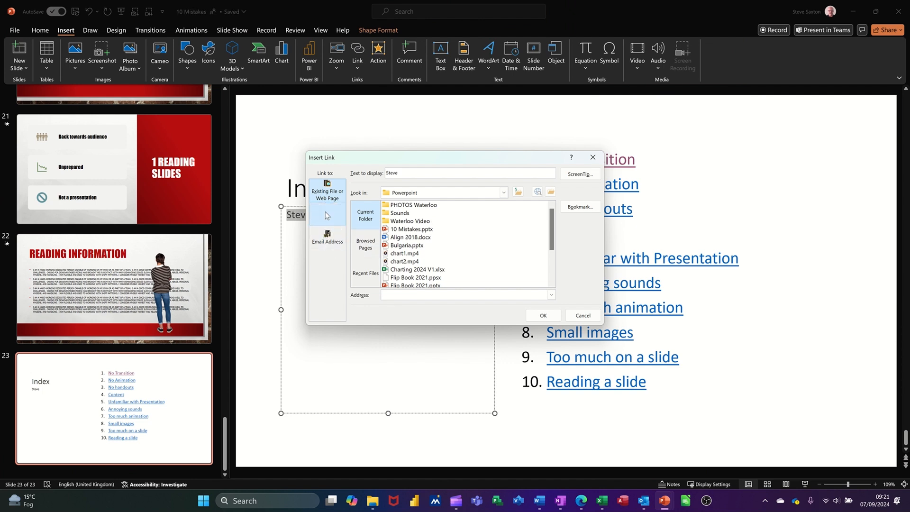
click(327, 213)
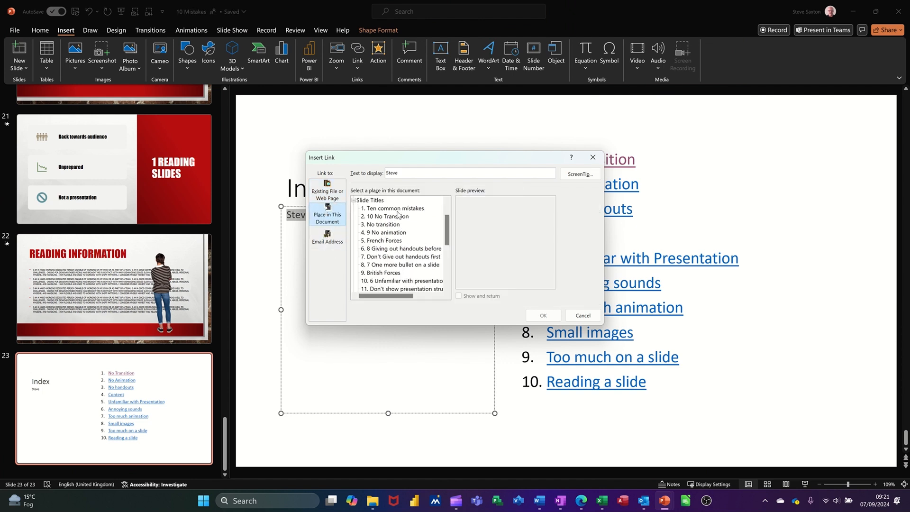
click(397, 208)
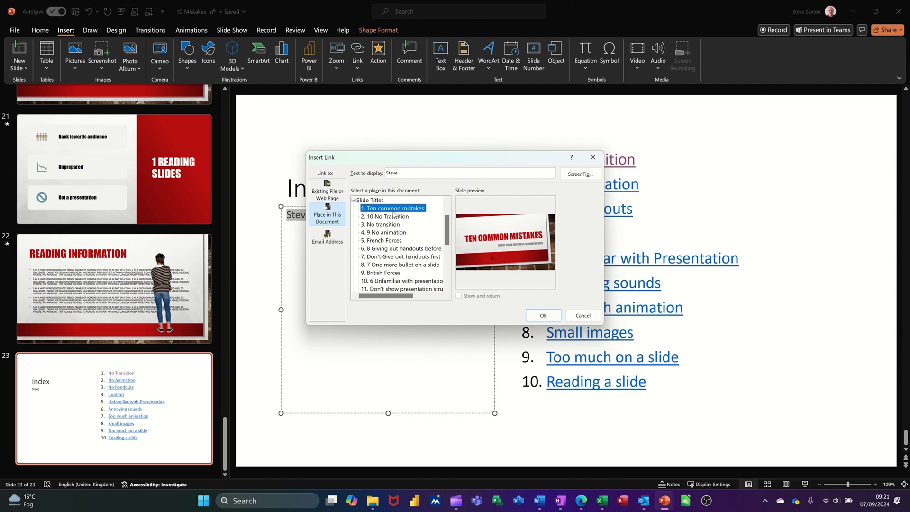
click(543, 315)
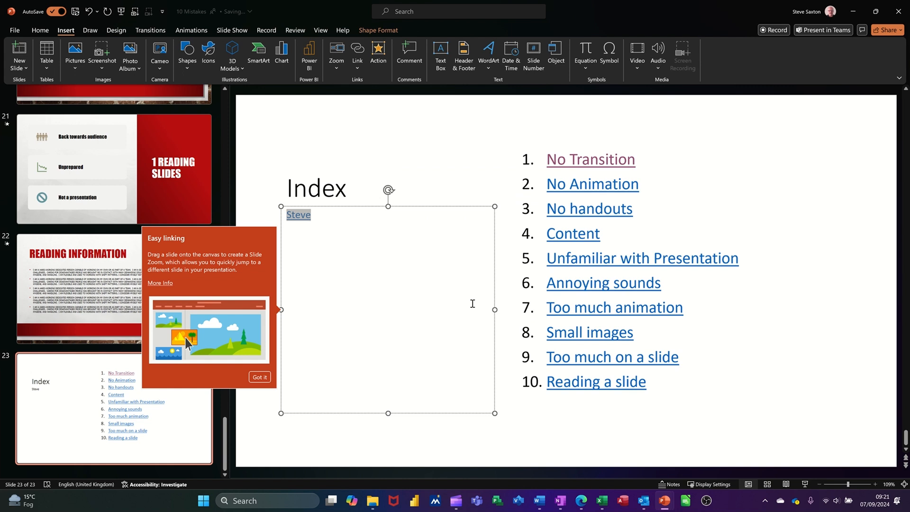
click(259, 377)
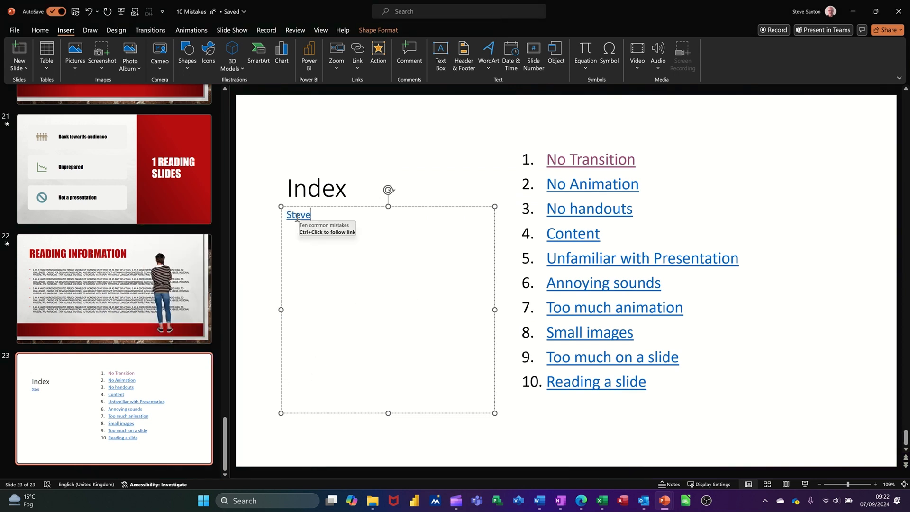
click(113, 148)
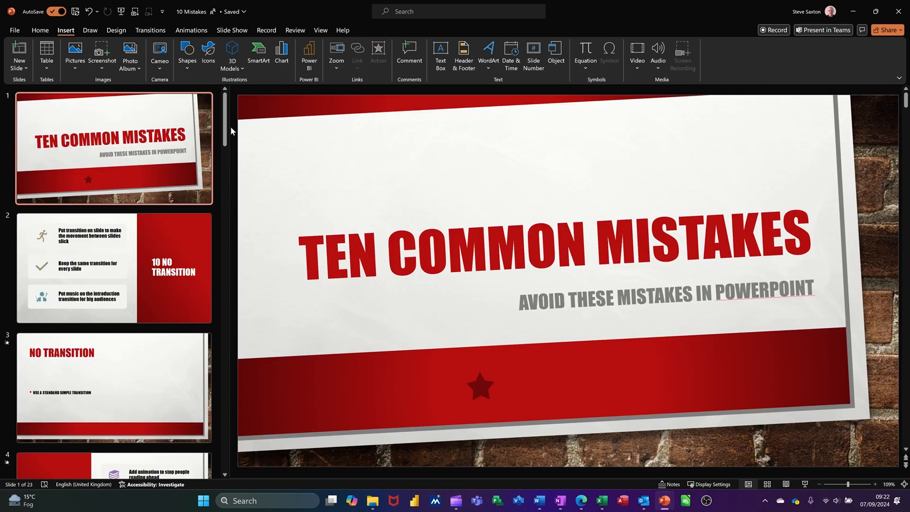
- Scroll the slide thumbnails back down toward the Index slide, slide 23
scroll(down, 3)
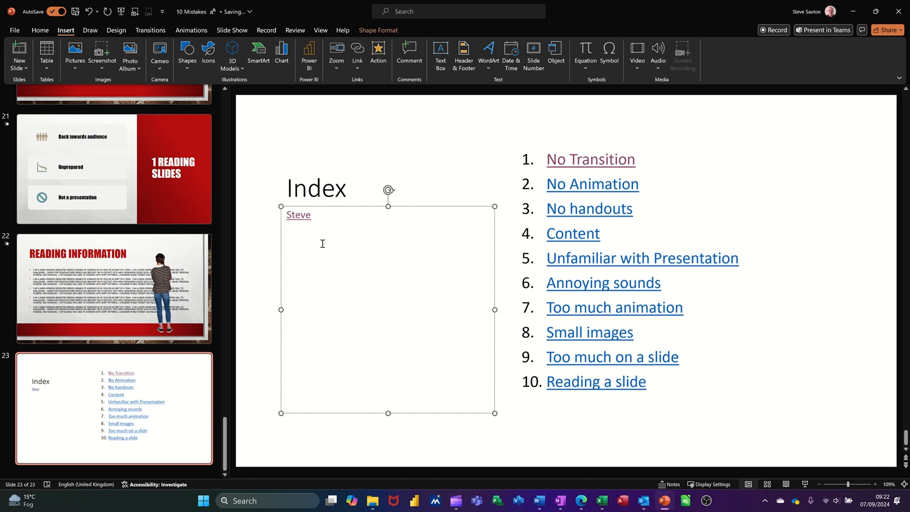
- Add 'Word' on a new line beneath Steve and select it for linking
text(w)
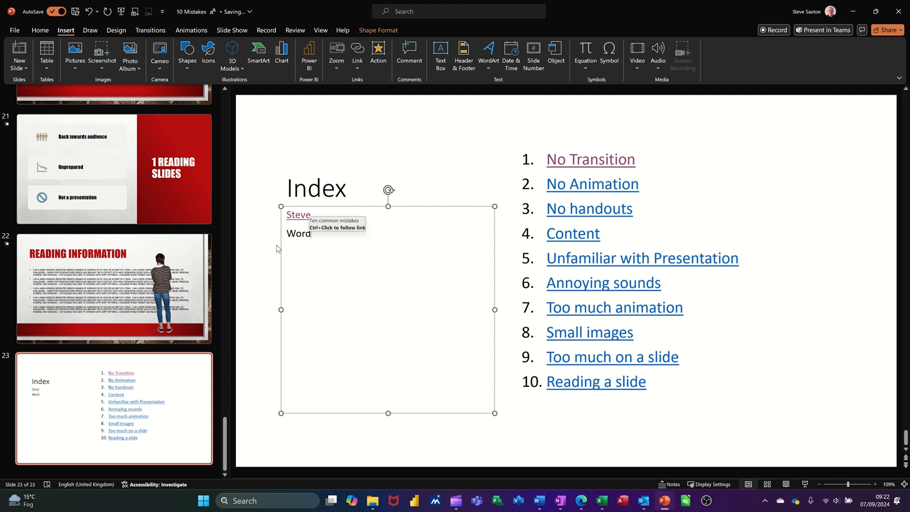
double_click(298, 233)
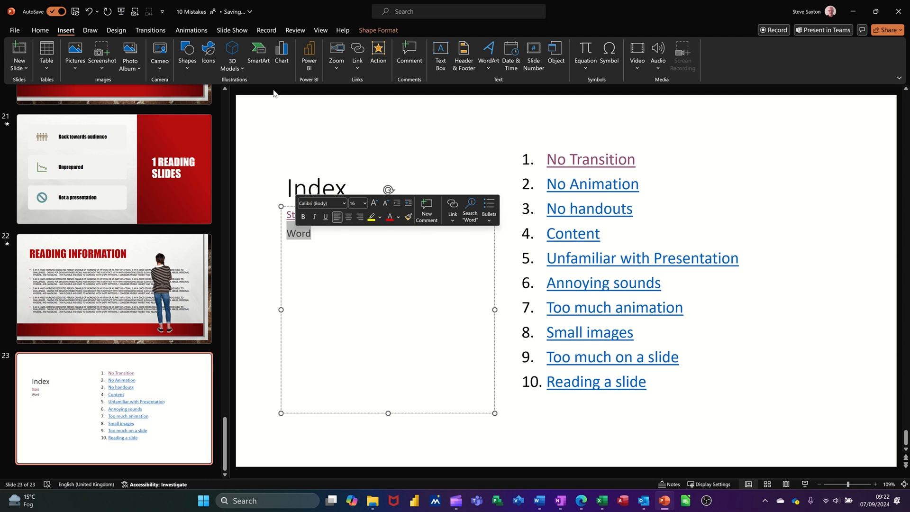
click(452, 210)
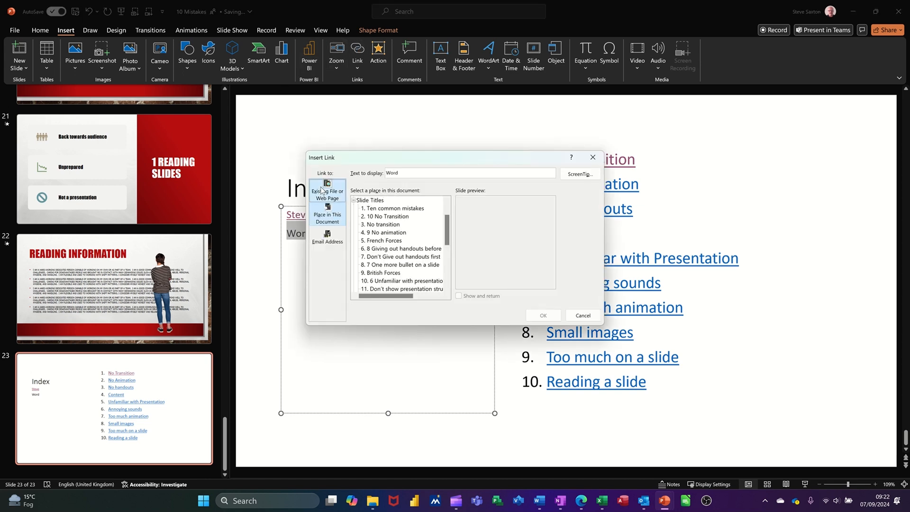
- Link 'Word' to the linked.docx file in the Documents folder
click(327, 189)
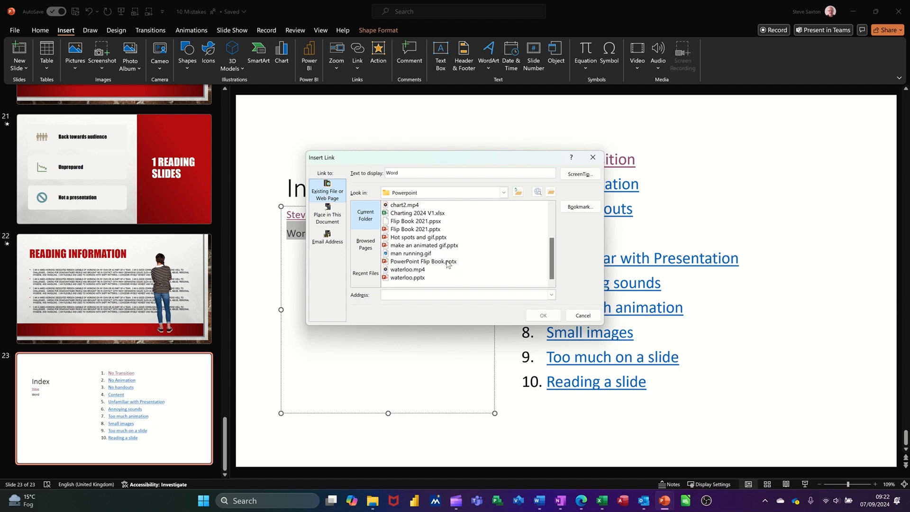
click(409, 173)
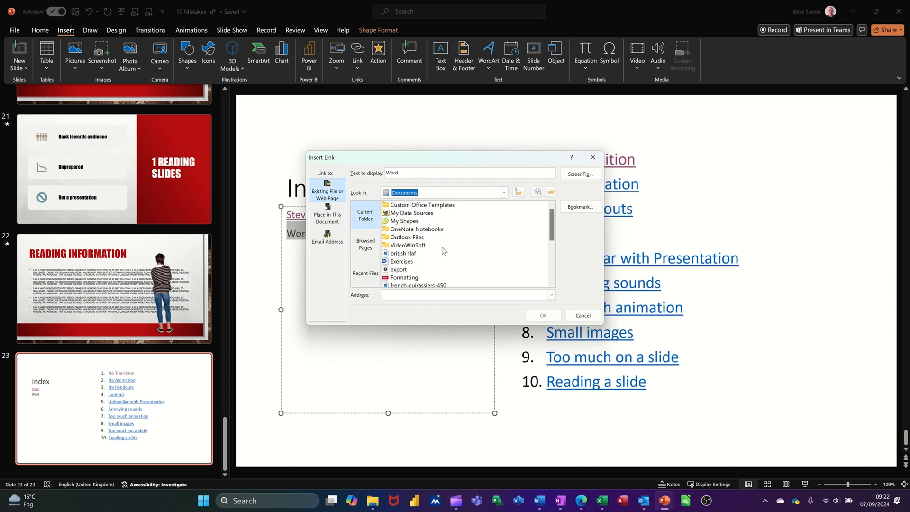
scroll(down, 3)
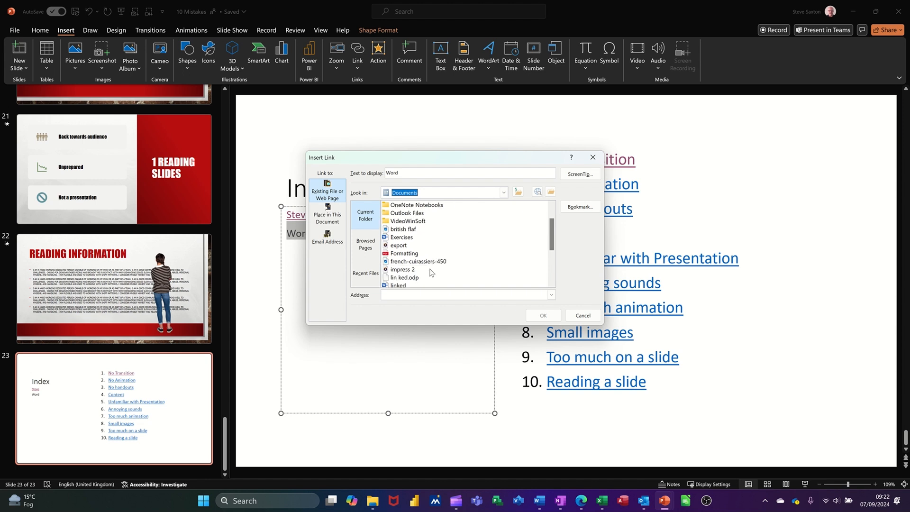
click(398, 277)
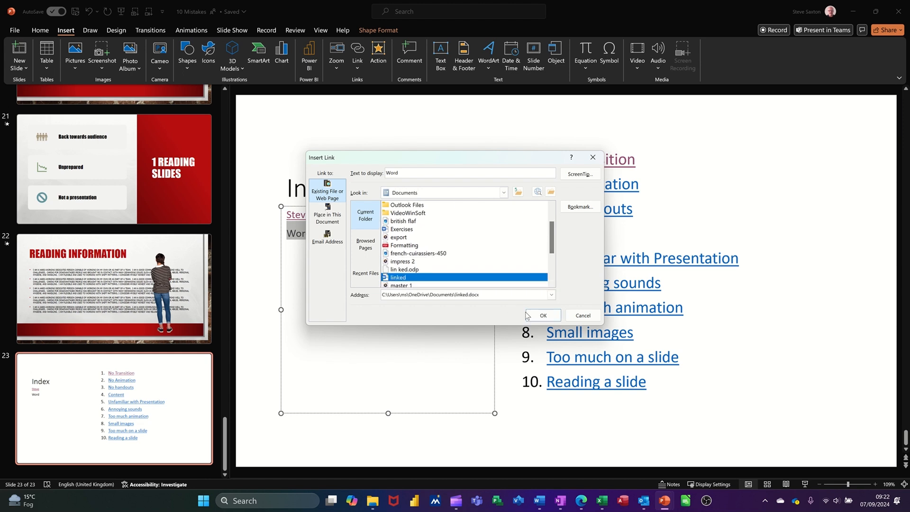
click(542, 315)
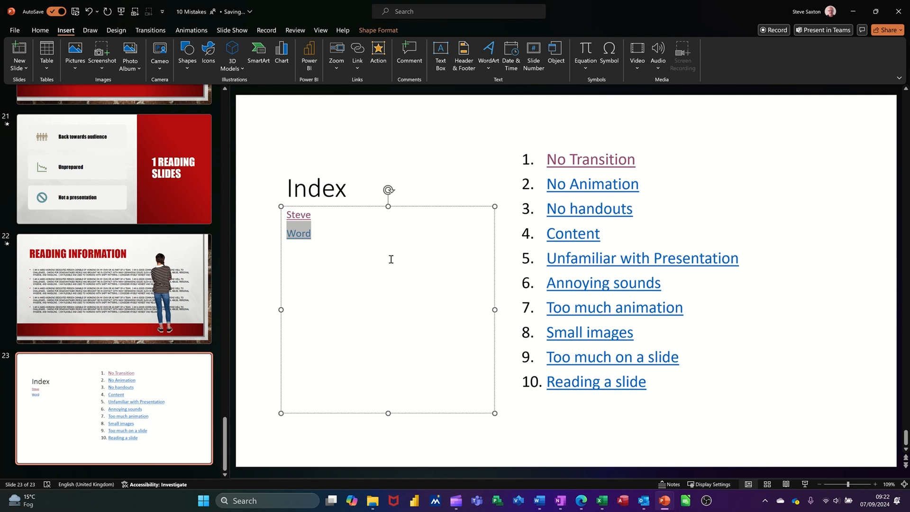
mouse_move(298, 232)
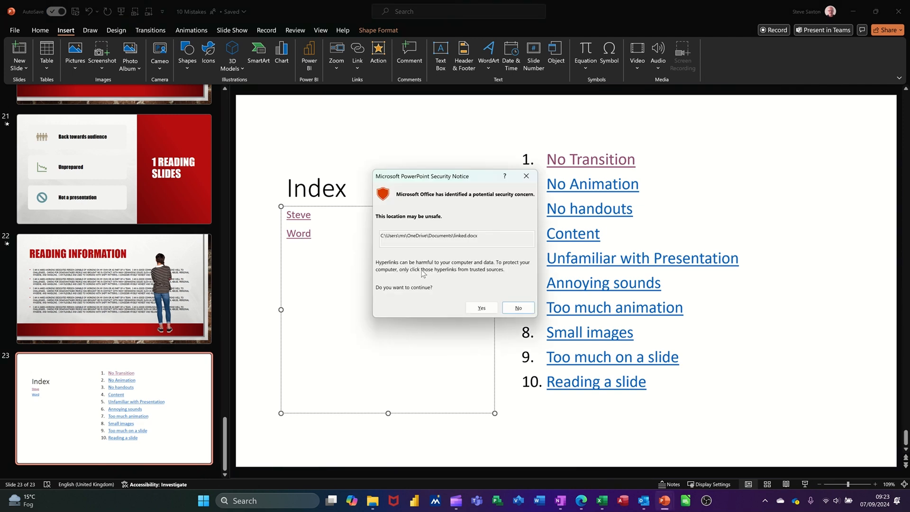
- Follow the Word link and switch to the opened 'linked' document in Word
click(517, 308)
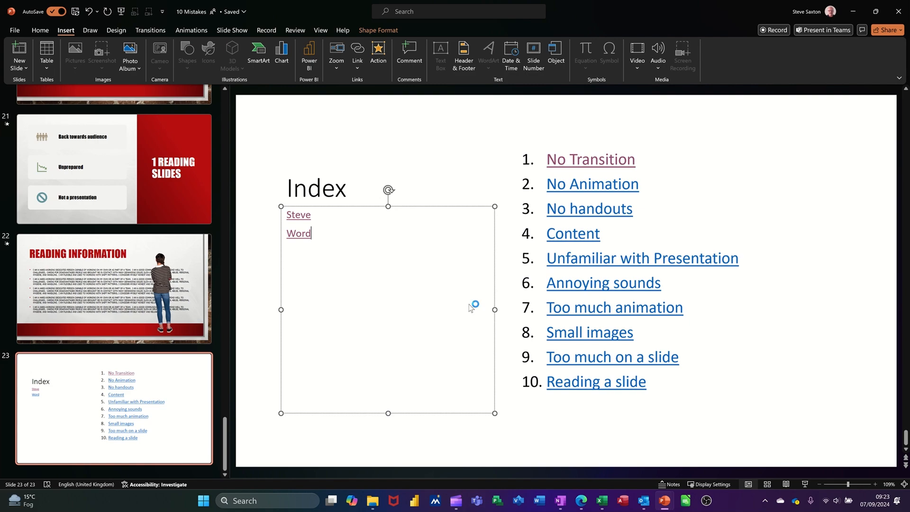
click(538, 501)
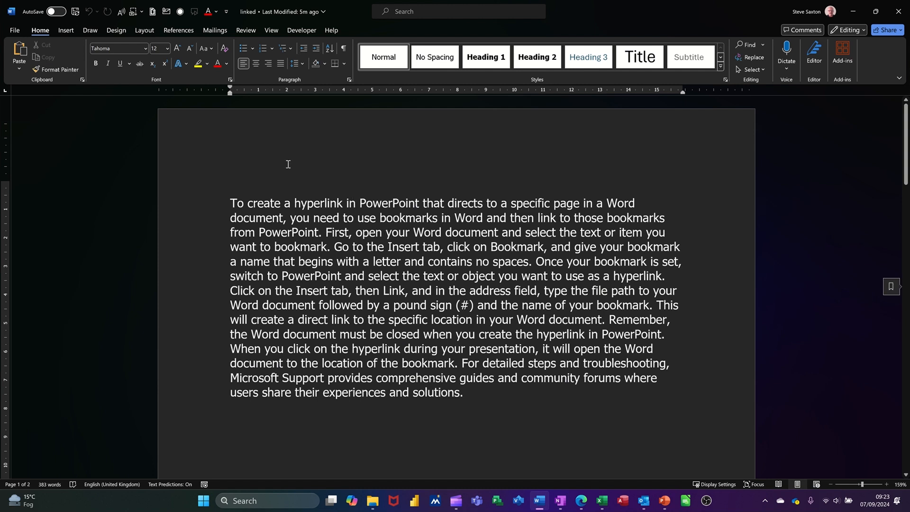
- Save the linked document and select the Steve heading on page 2
scroll(down, 3)
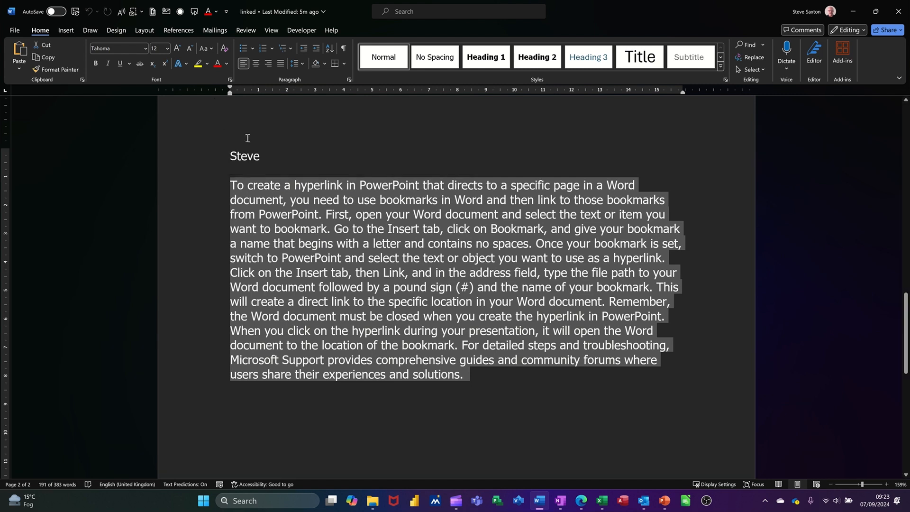
click(200, 64)
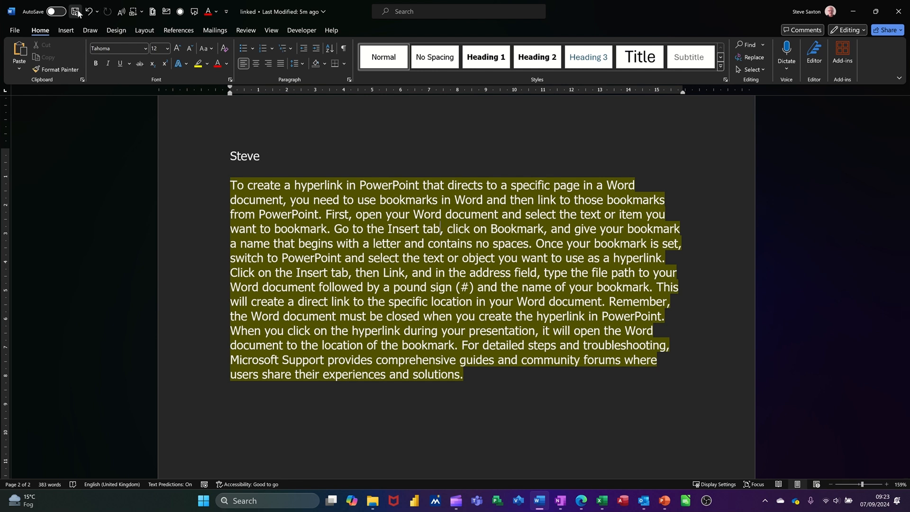
click(75, 11)
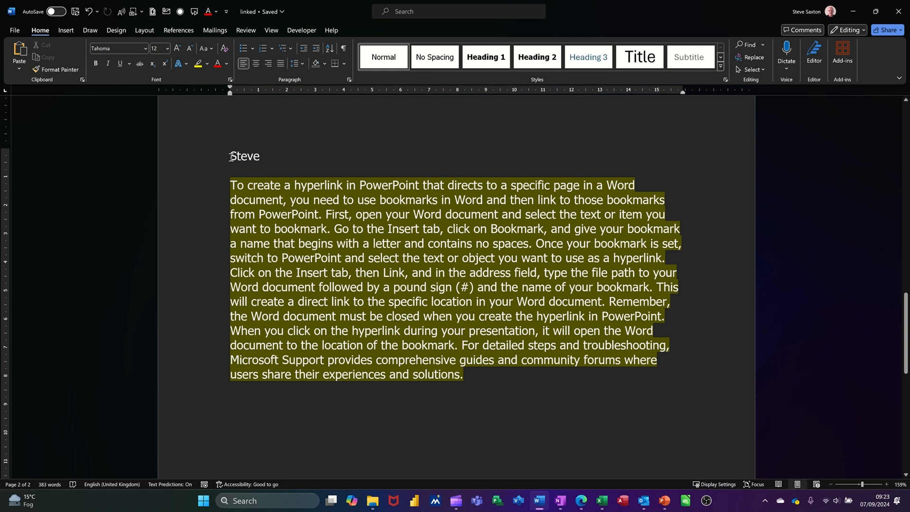
double_click(245, 155)
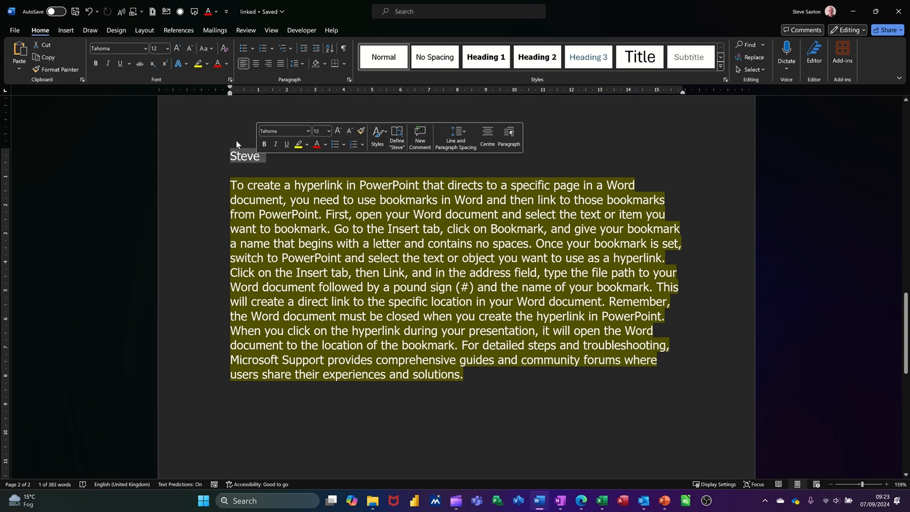
click(65, 31)
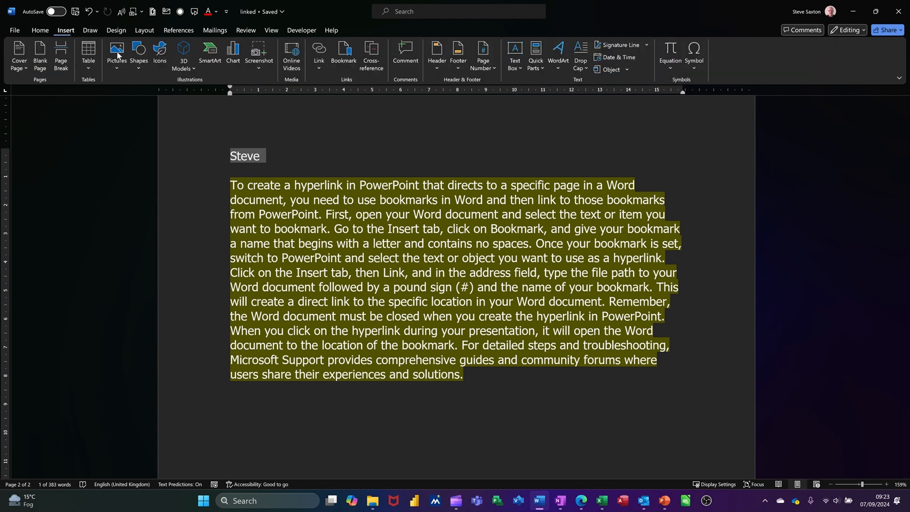
- Check the existing 'sax' bookmark in Word, cancel, and return to PowerPoint
click(344, 52)
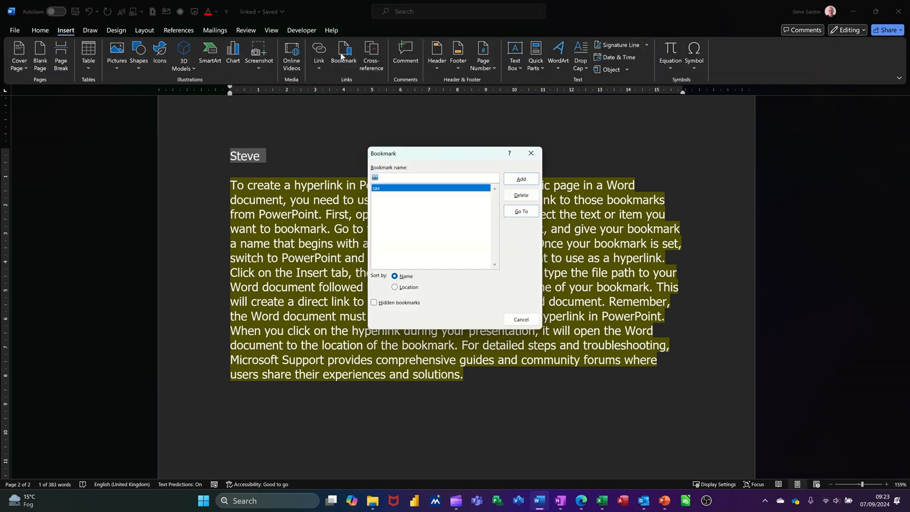
mouse_move(388, 199)
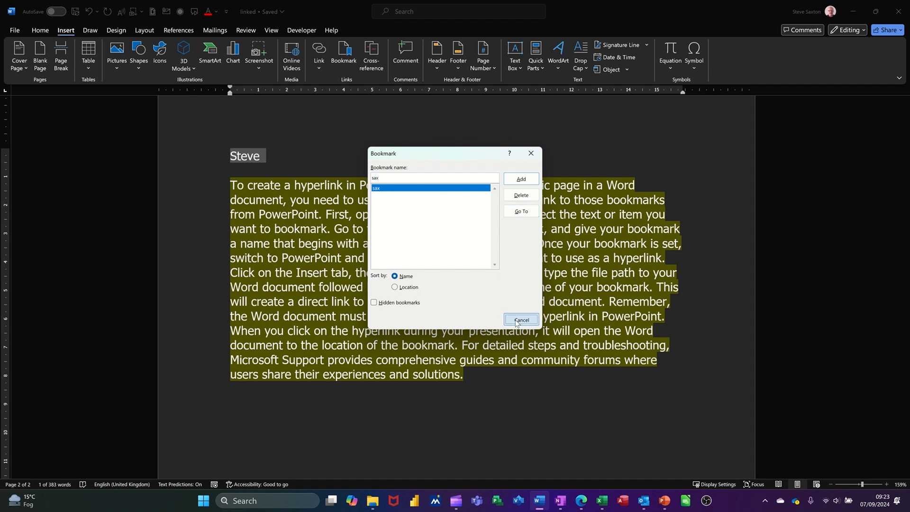
click(521, 320)
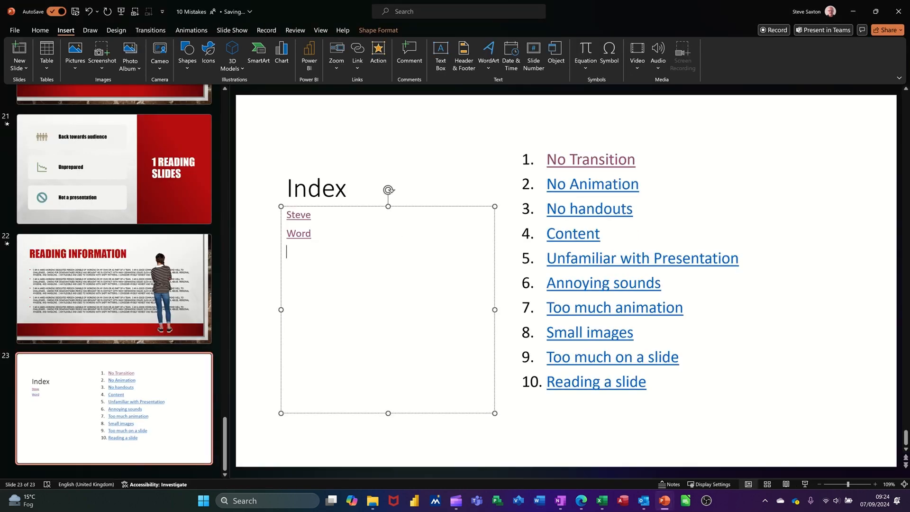
- Type 'Sax' on a third line and link it to the 'linked' document in Documents
text(Sax)
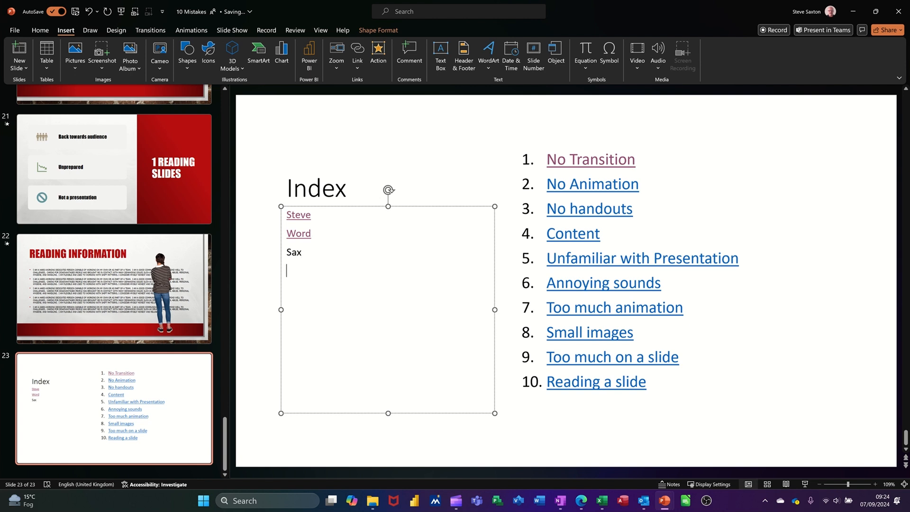
mouse_move(396, 250)
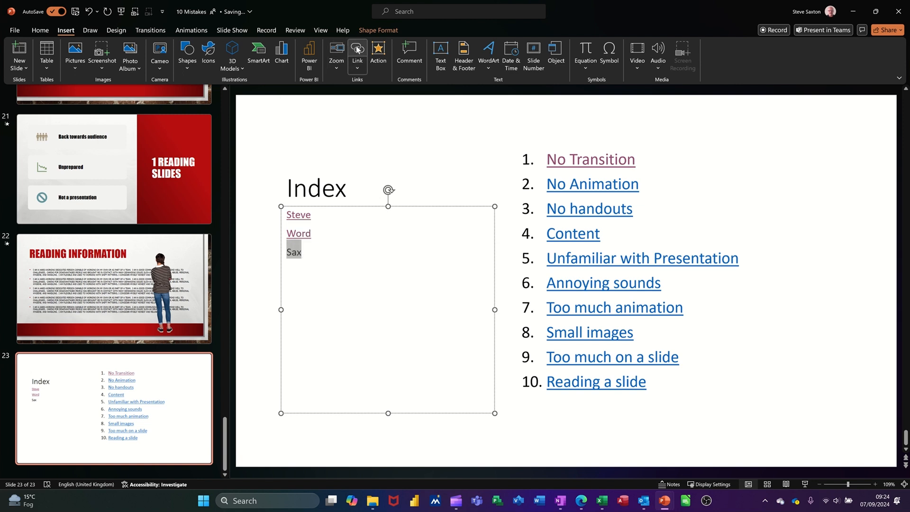
click(357, 52)
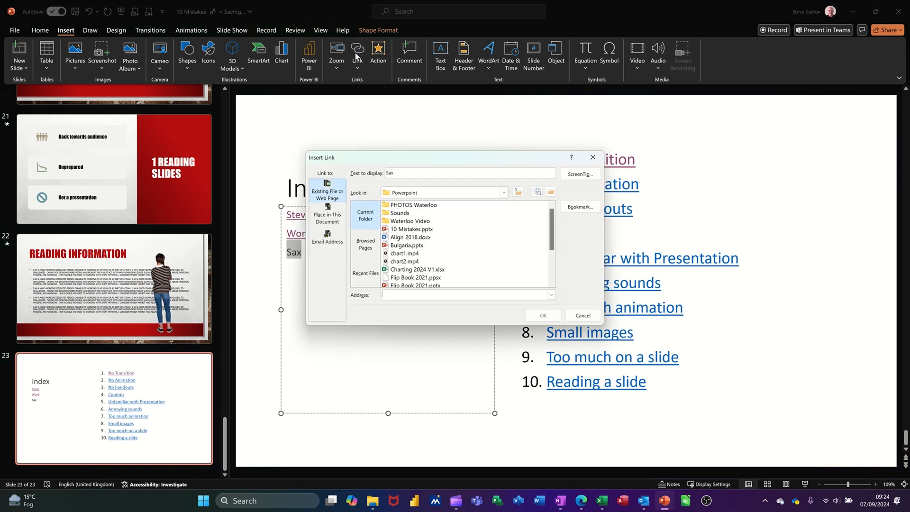
mouse_move(473, 271)
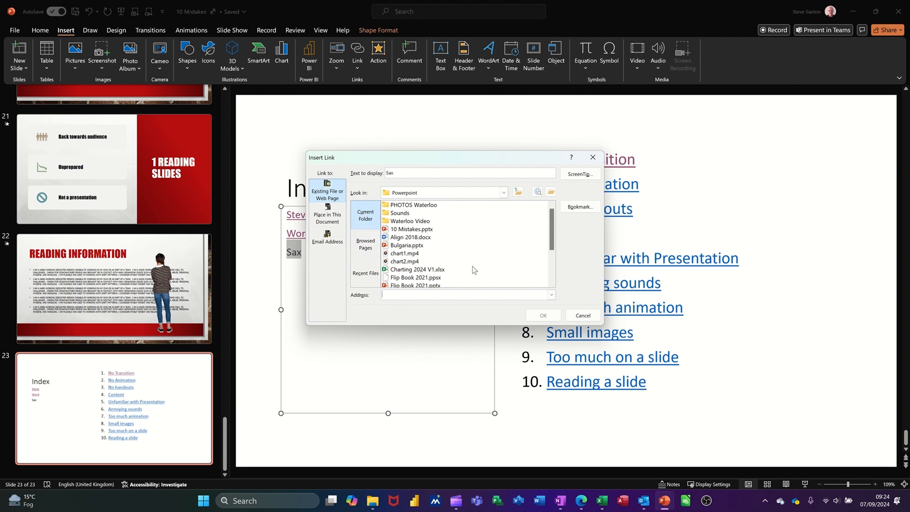
mouse_move(435, 214)
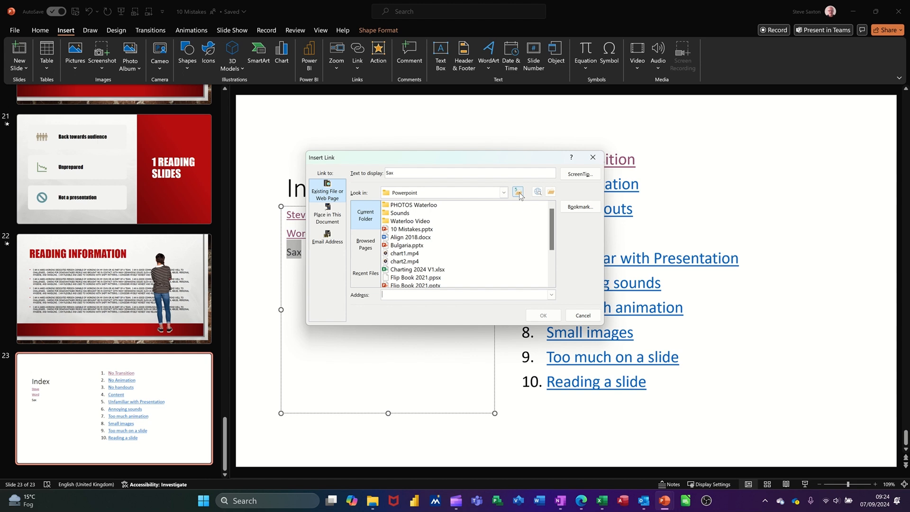
click(519, 192)
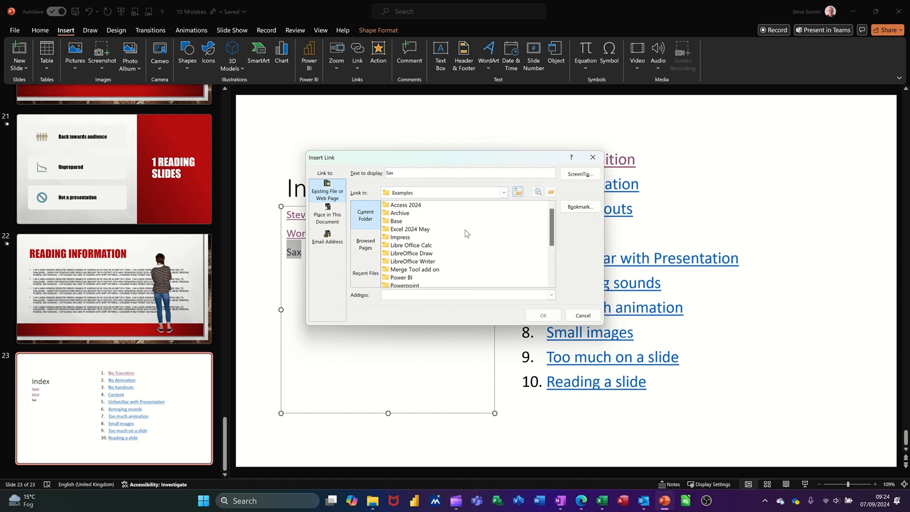
click(503, 192)
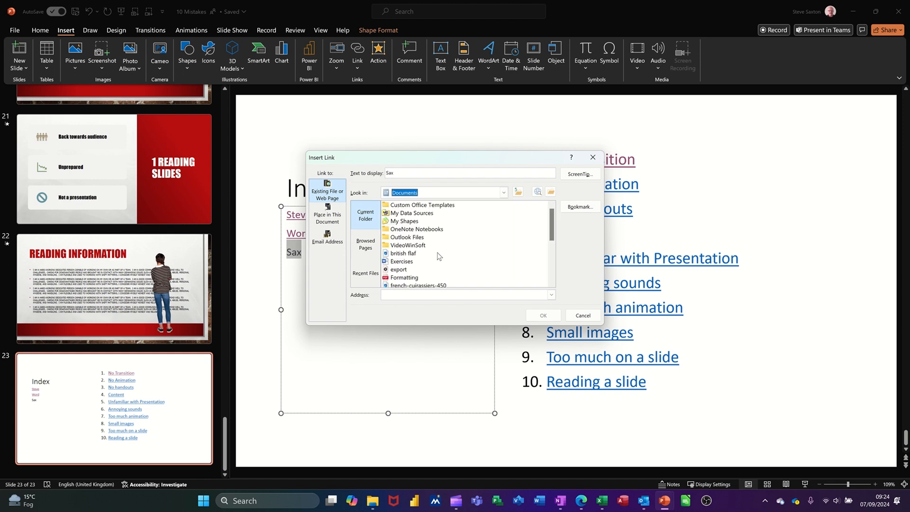
click(403, 261)
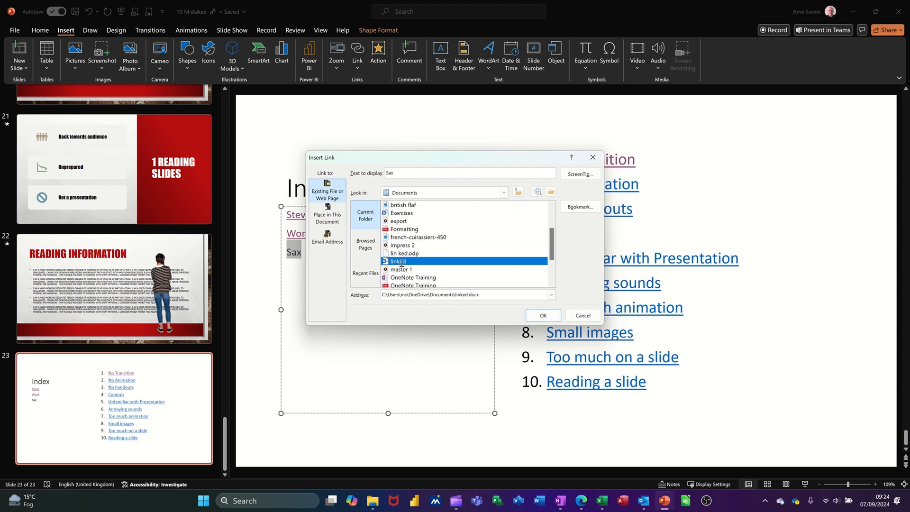
click(543, 316)
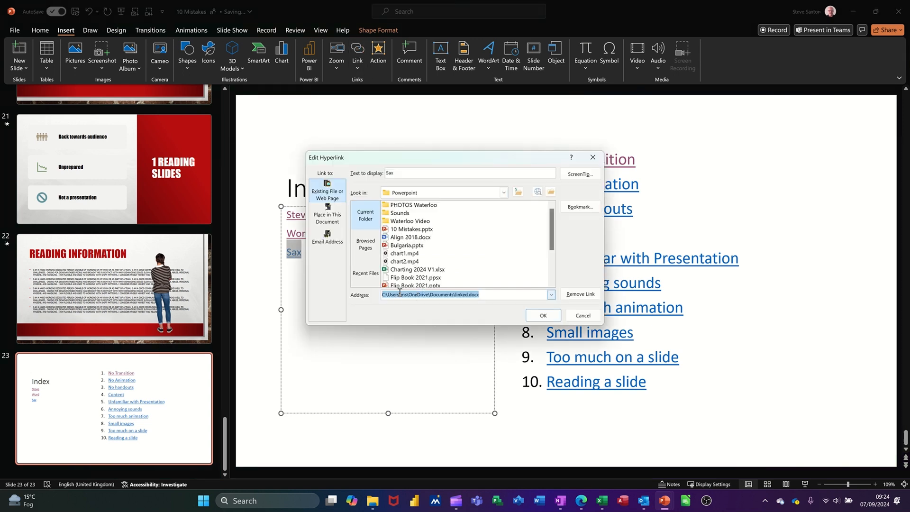
- Append the #sax bookmark to the Sax hyperlink's document address and apply it
click(483, 294)
text( #)
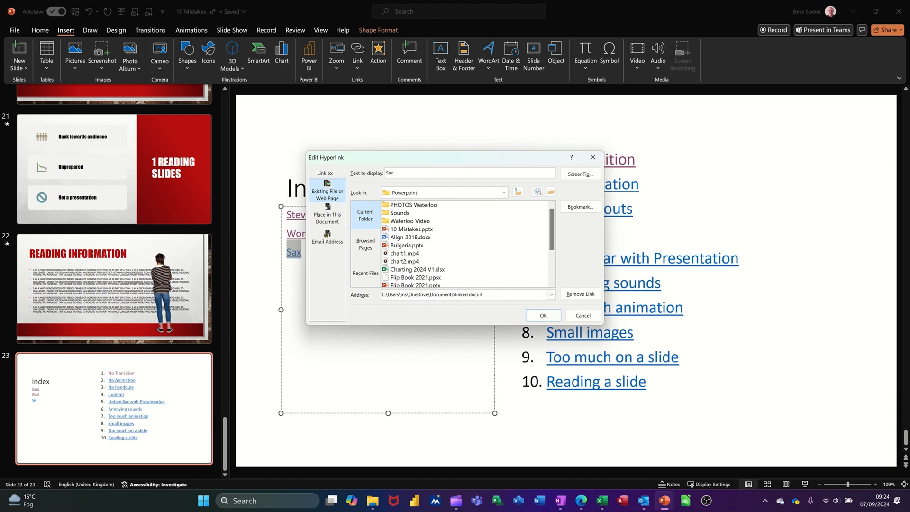
text(sax)
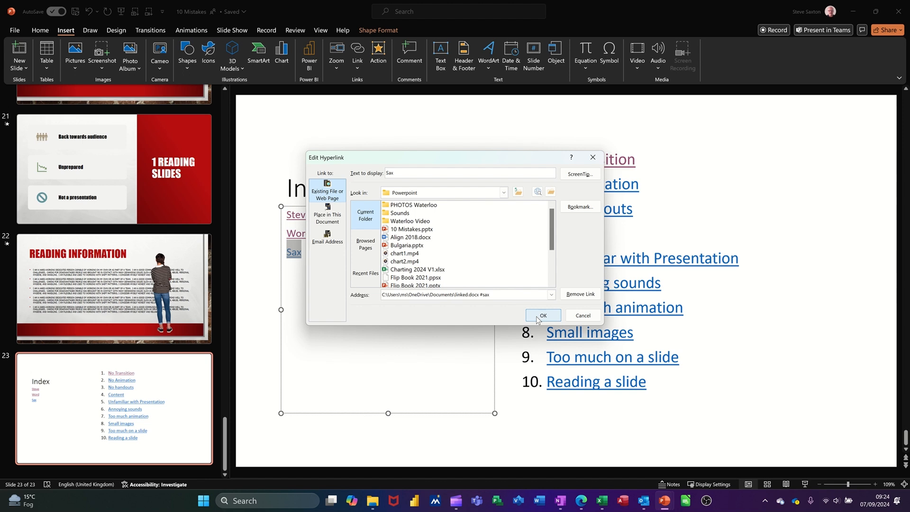
click(542, 315)
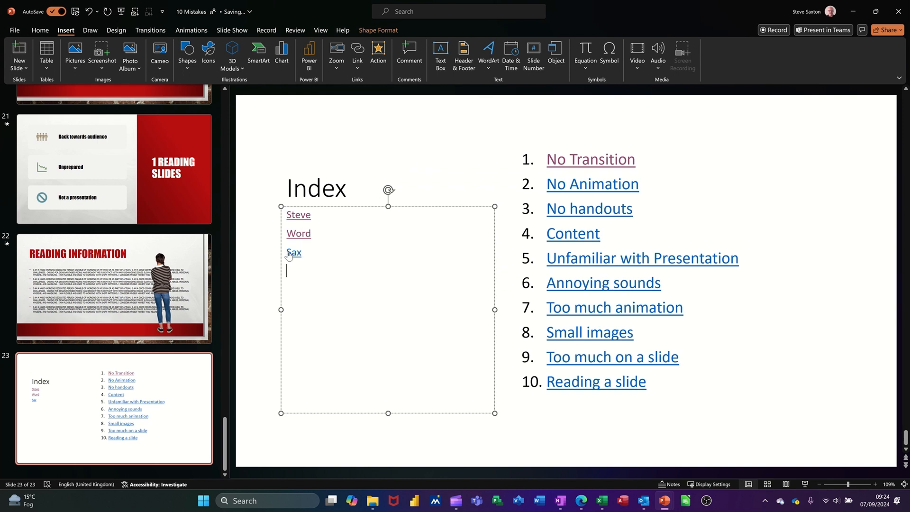
- Follow the Sax link to open the Word document at the Steve paragraph on page 2
click(293, 252)
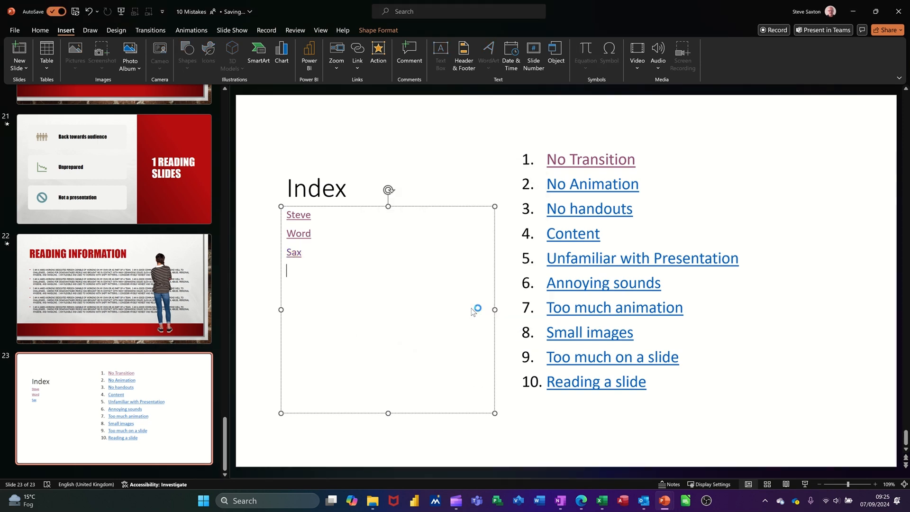
click(538, 501)
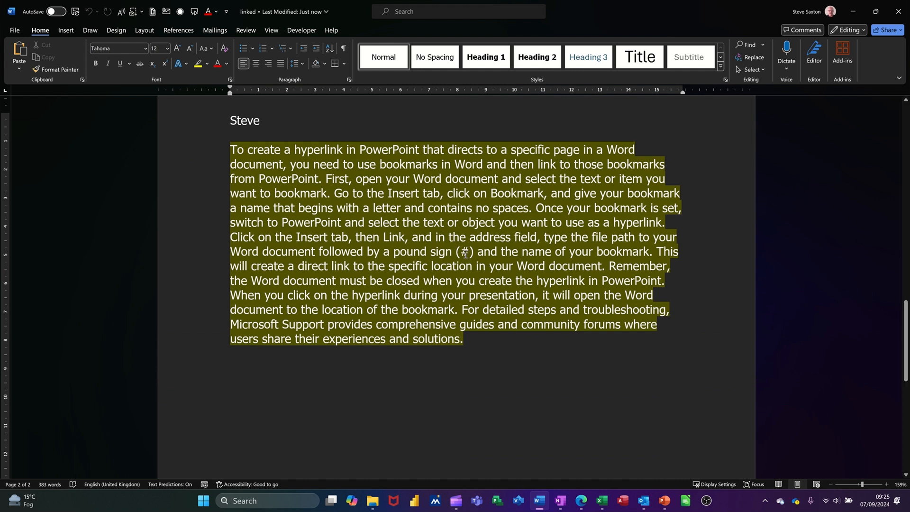
mouse_move(471, 350)
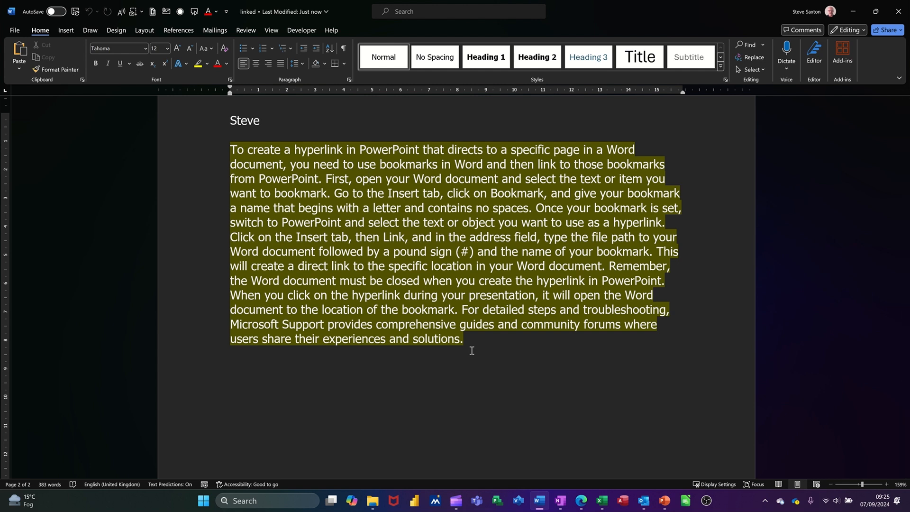
click(367, 178)
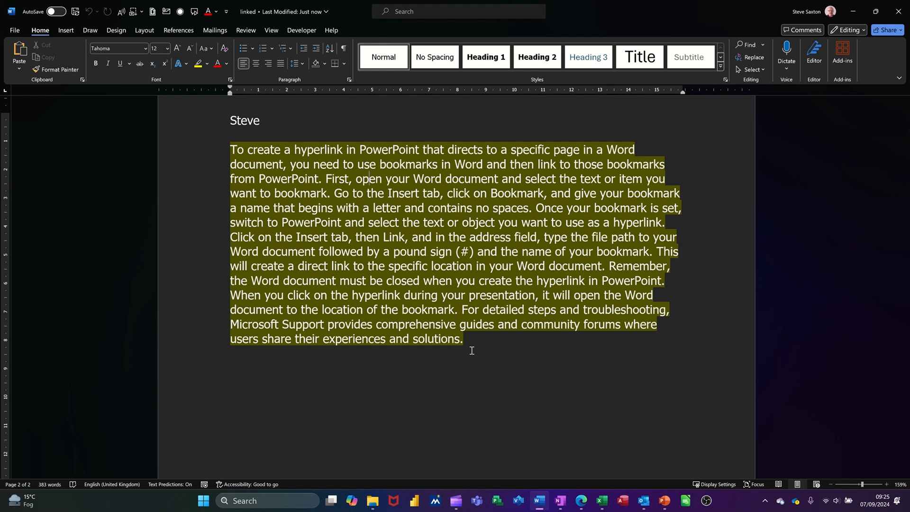